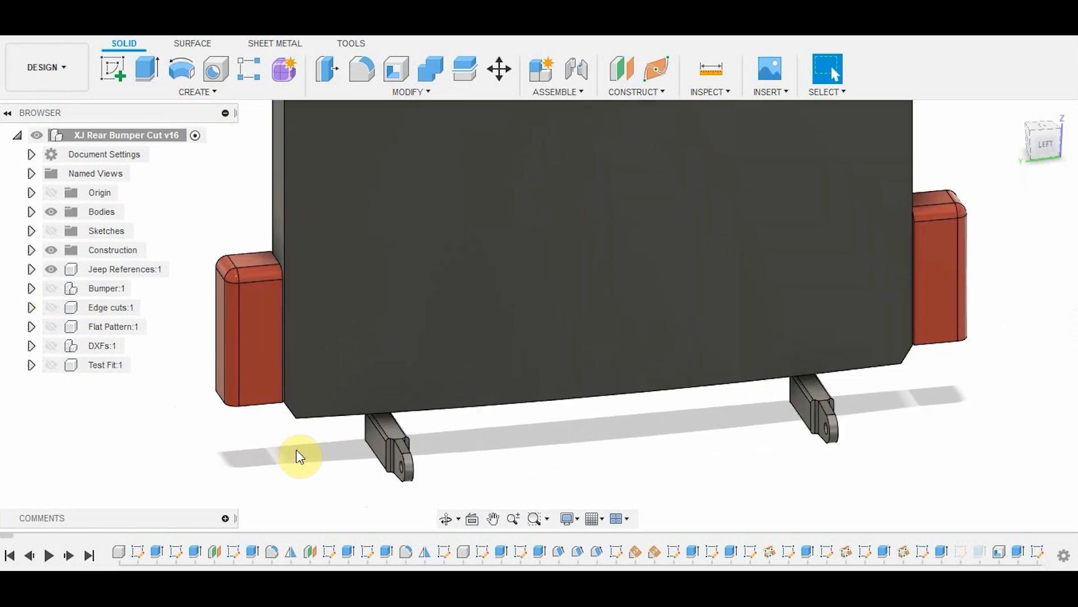
pyautogui.moveTo(540, 440)
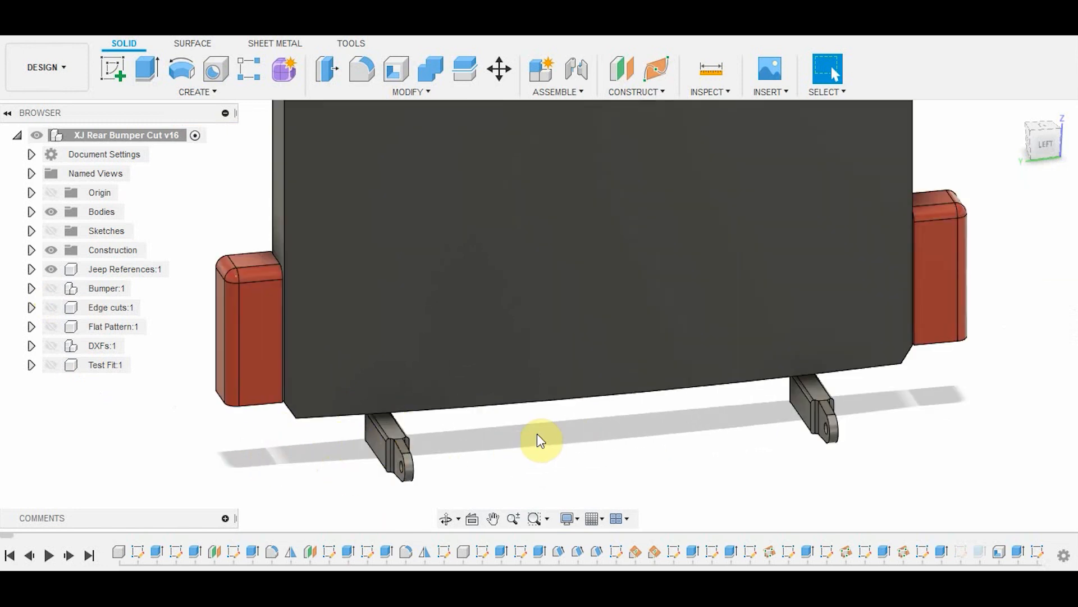
pyautogui.moveTo(267, 456)
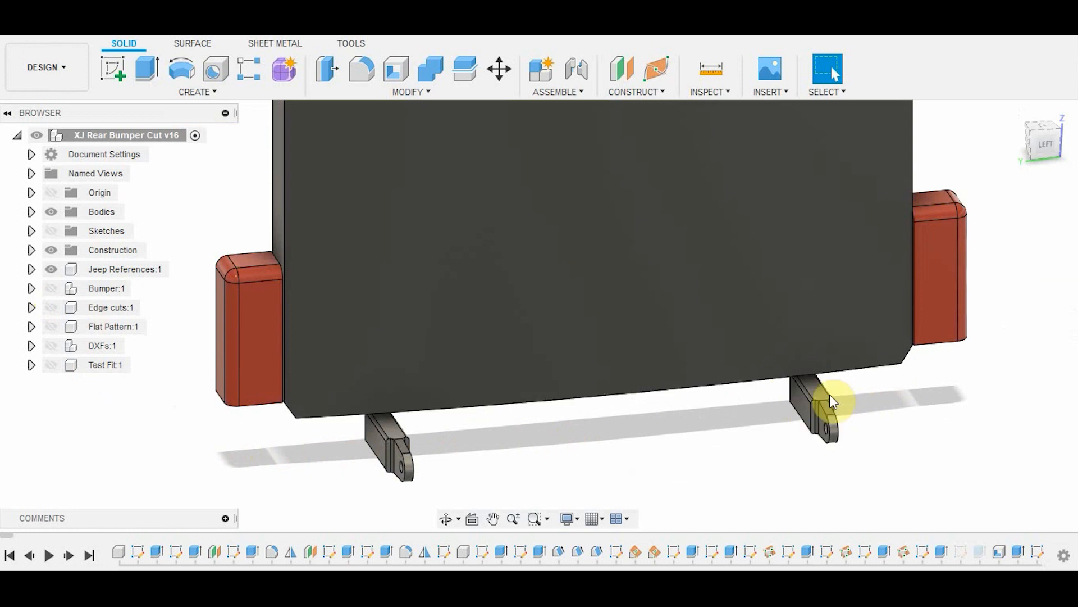
pyautogui.moveTo(392, 445)
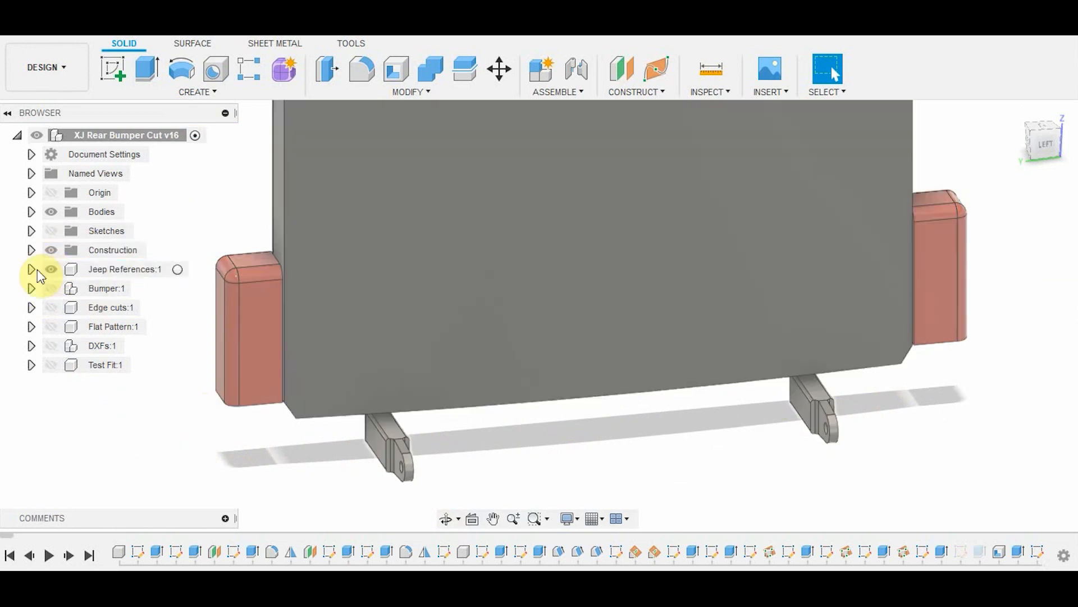
# Expand Jeep References, hide the D-ring mount sketch, and show the Bumper component
pyautogui.click(31, 269)
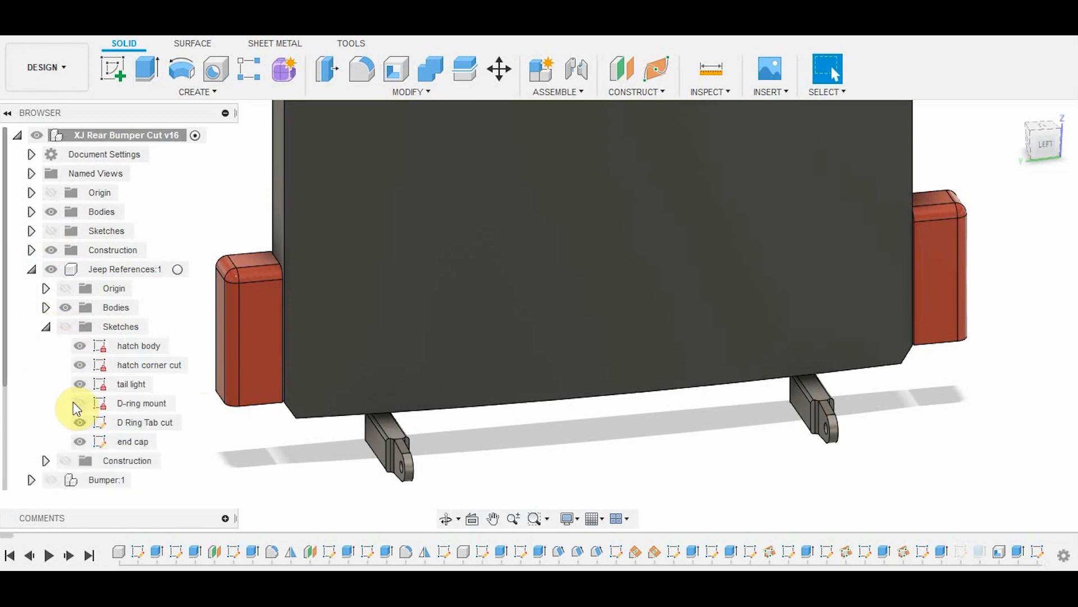
pyautogui.click(132, 441)
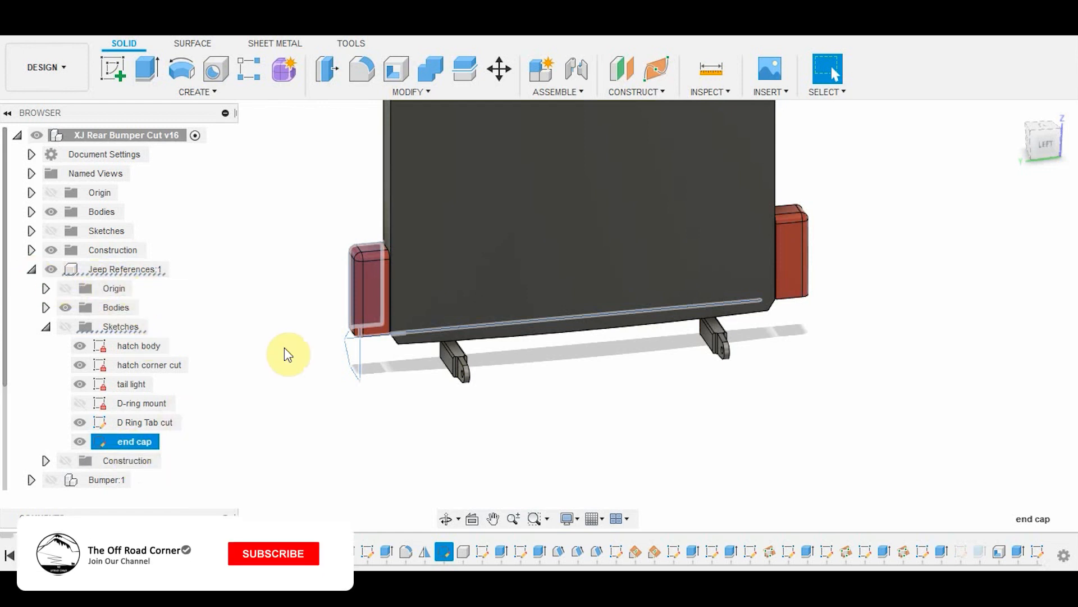
pyautogui.click(273, 553)
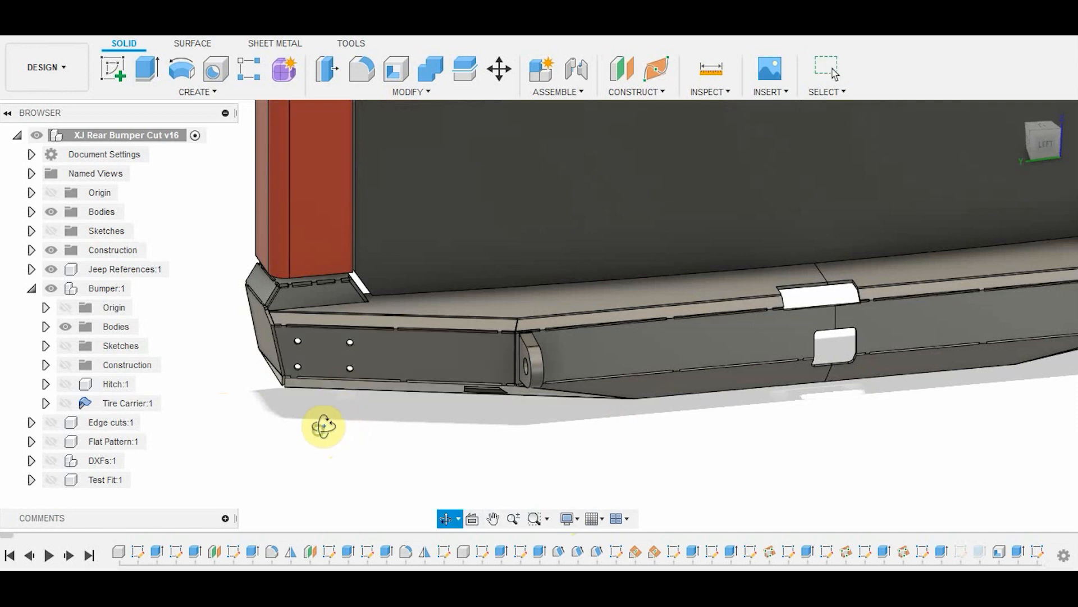
pyautogui.moveTo(323, 426); pyautogui.dragTo(404, 407)
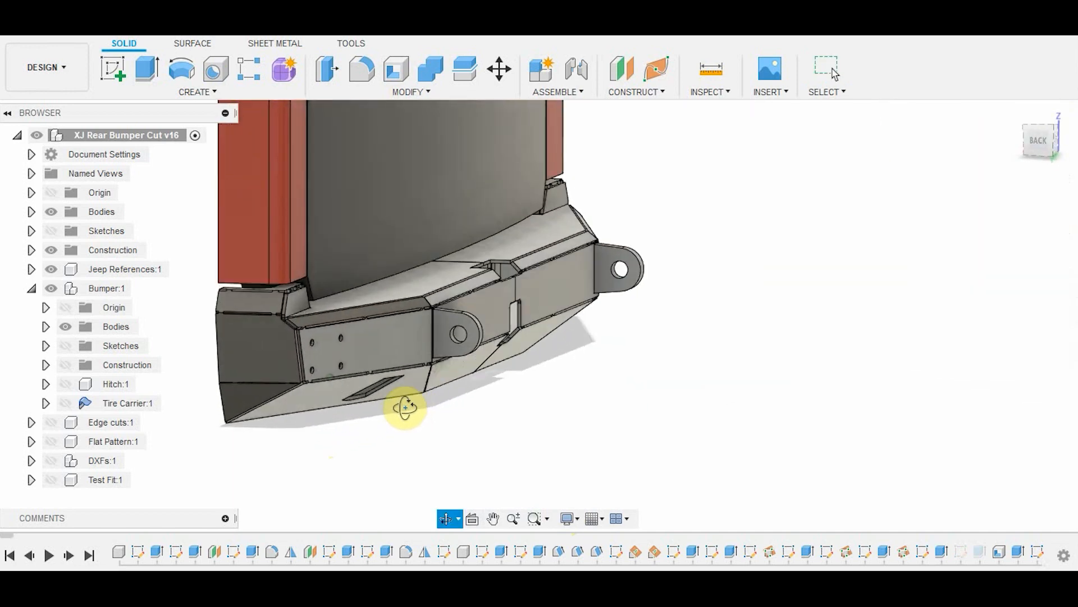
pyautogui.moveTo(404, 407); pyautogui.dragTo(370, 410)
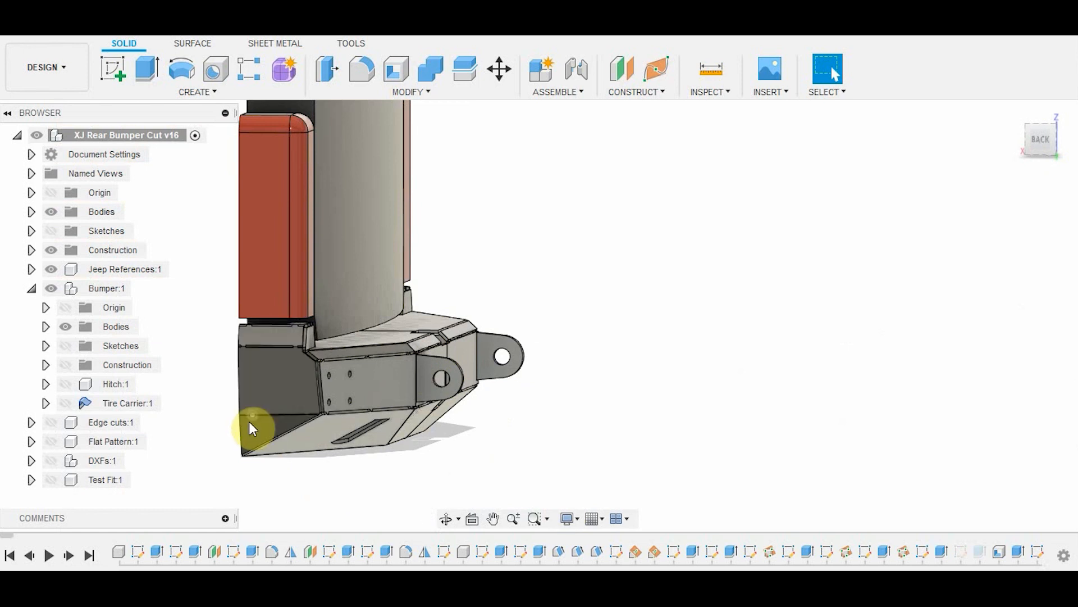
pyautogui.moveTo(372, 458)
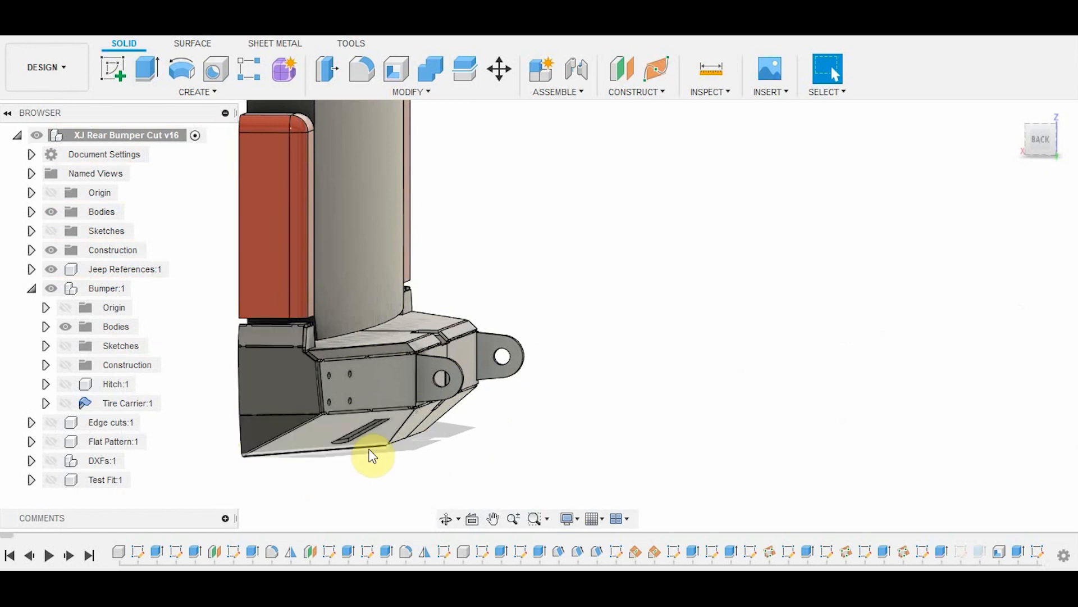
pyautogui.moveTo(323, 401)
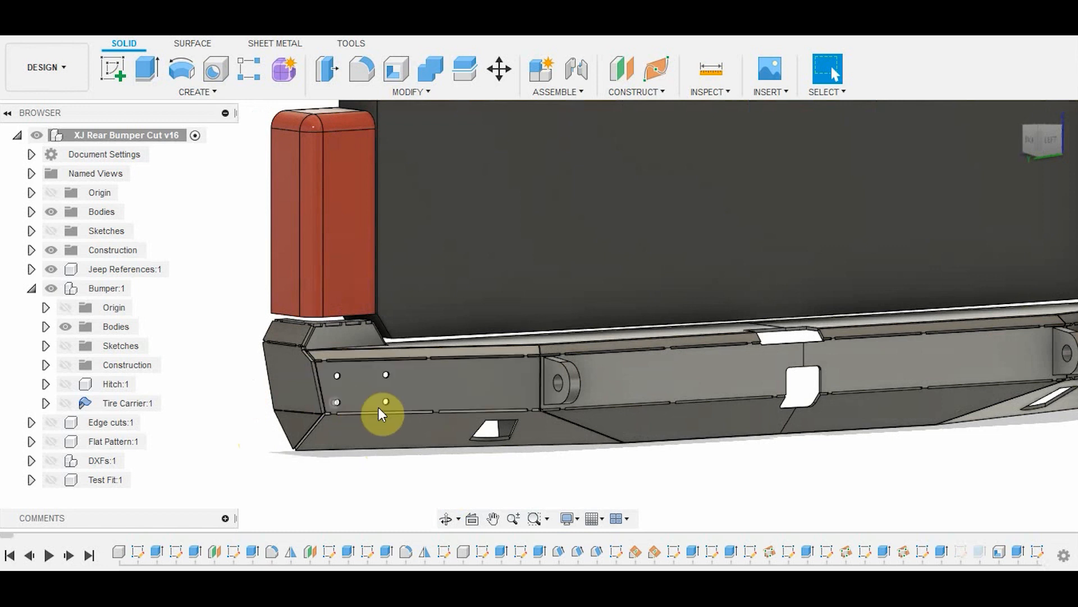
pyautogui.moveTo(358, 391)
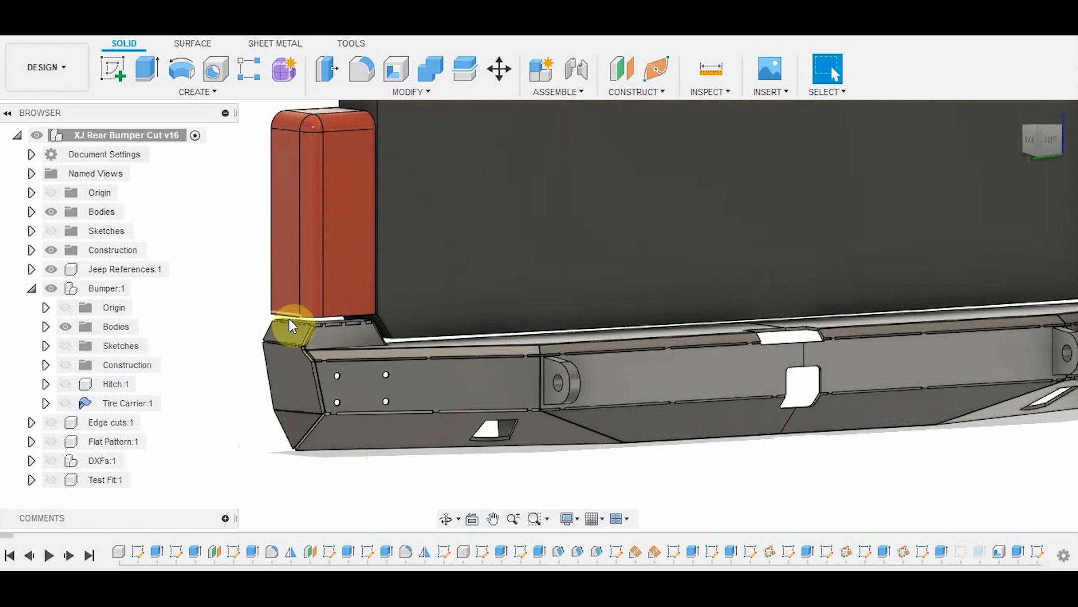
pyautogui.moveTo(319, 323)
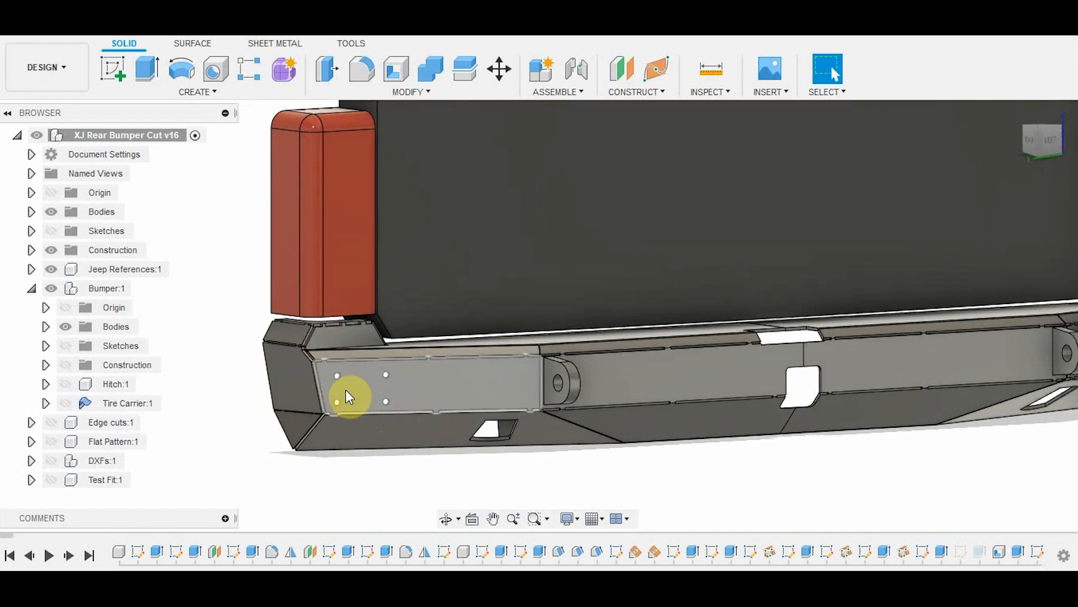
pyautogui.moveTo(375, 393)
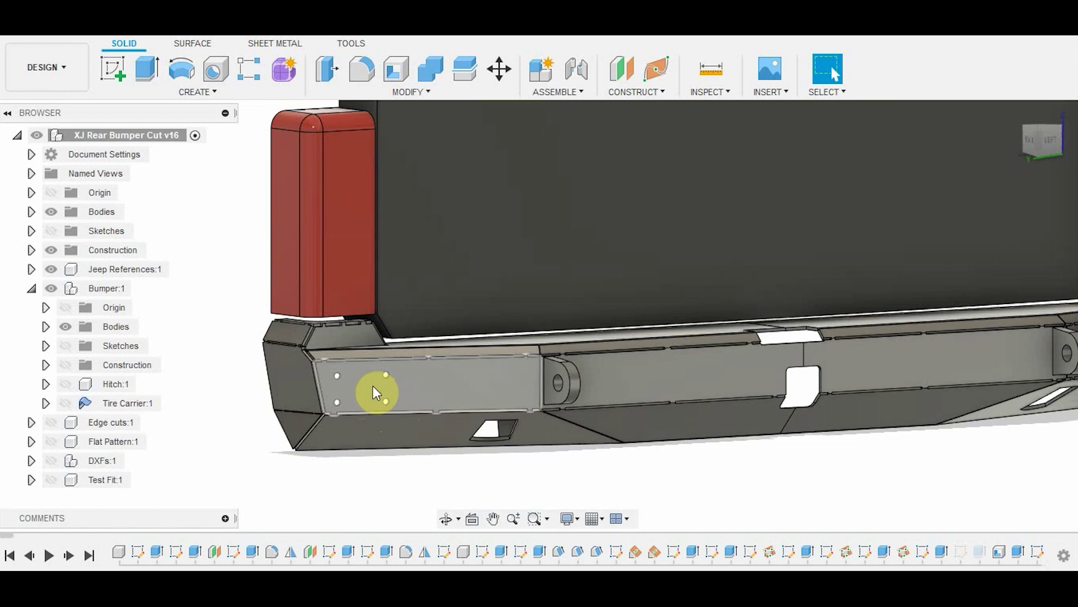
pyautogui.moveTo(362, 380)
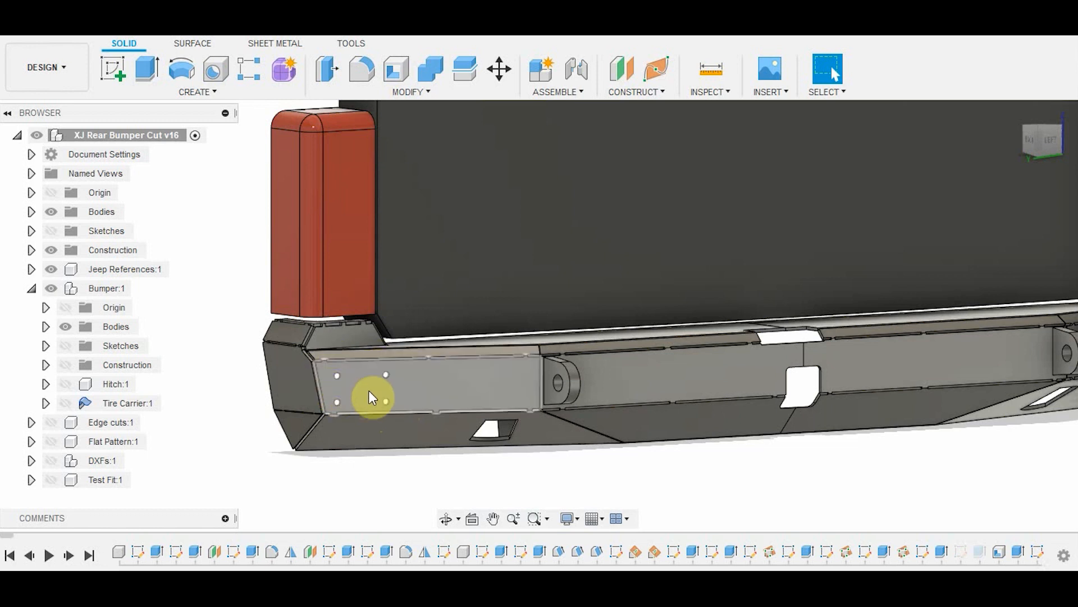
pyautogui.moveTo(411, 389)
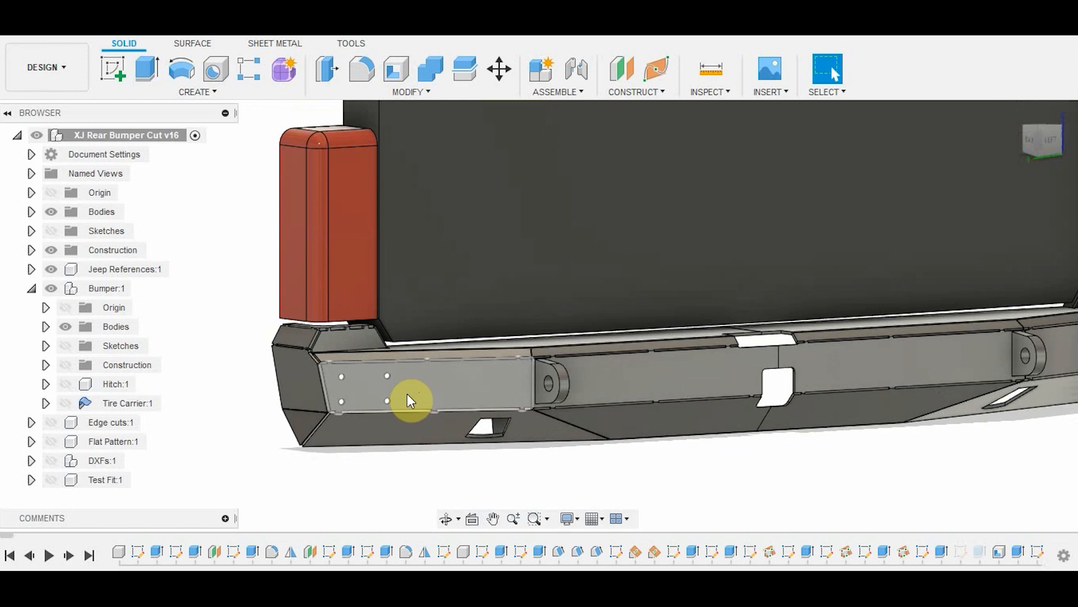
pyautogui.moveTo(409, 401); pyautogui.dragTo(907, 414)
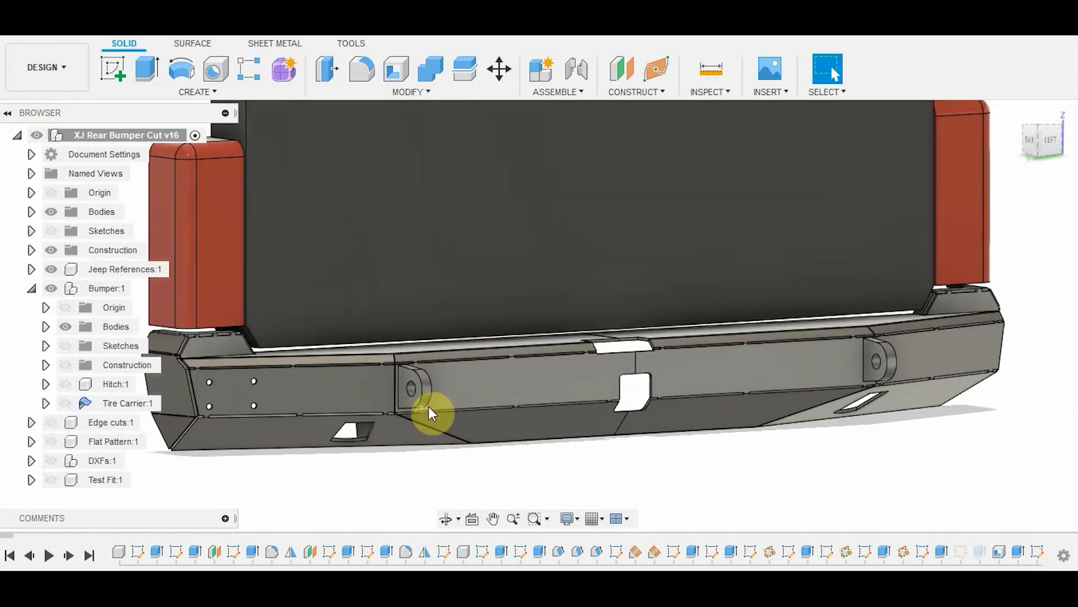
pyautogui.moveTo(412, 389)
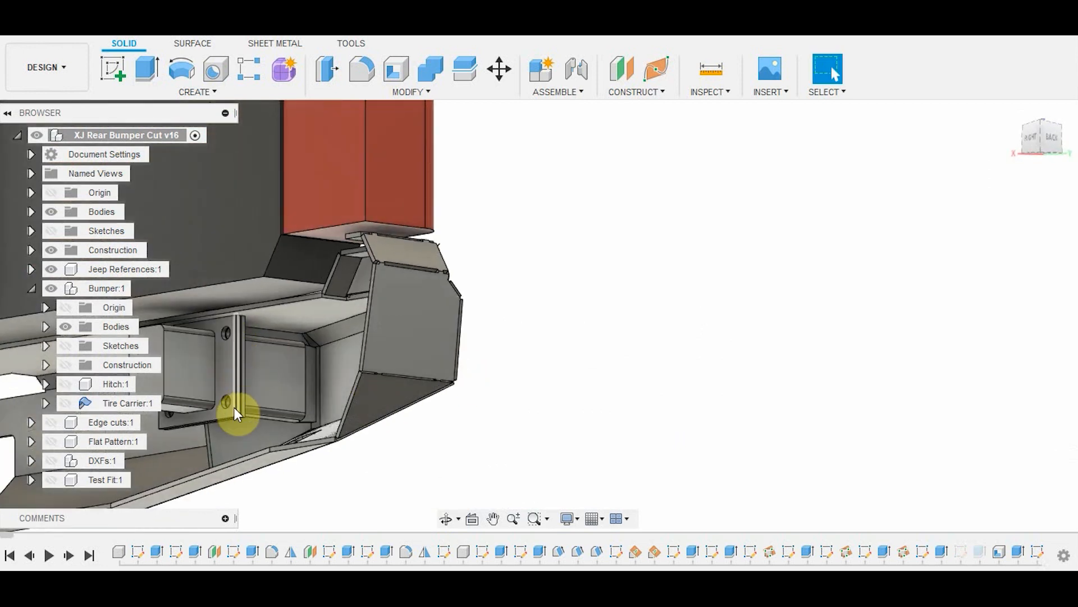
pyautogui.moveTo(237, 413); pyautogui.dragTo(228, 367)
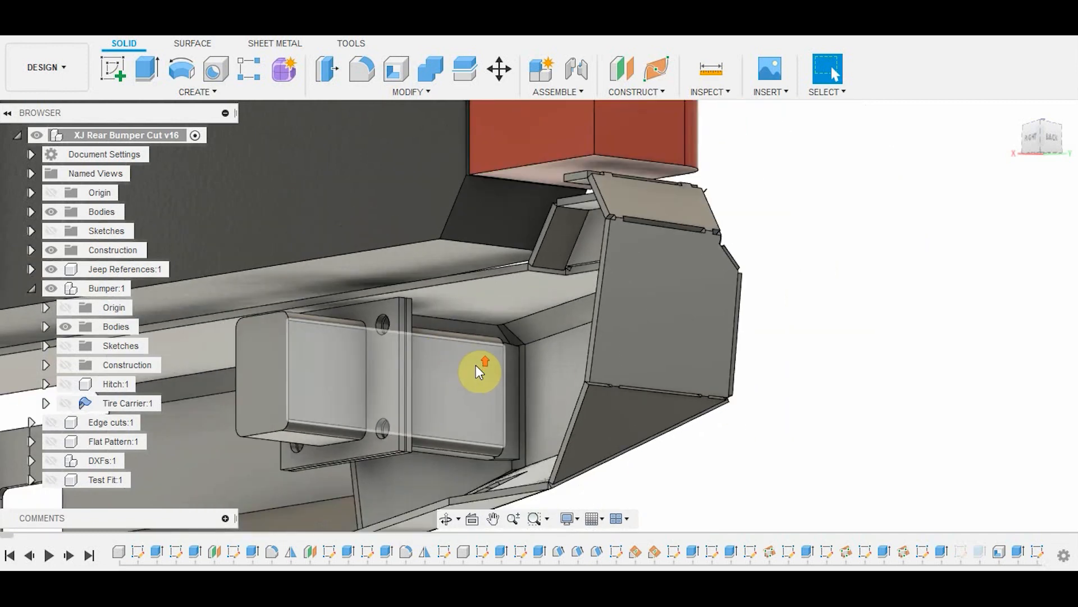
pyautogui.moveTo(481, 372); pyautogui.dragTo(678, 265)
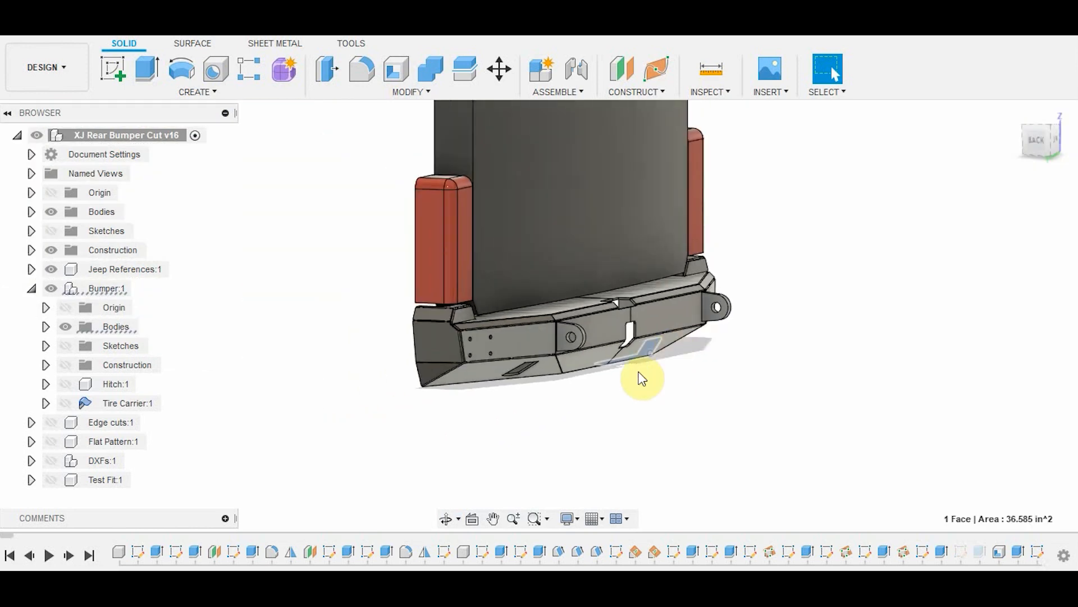
pyautogui.moveTo(644, 377); pyautogui.dragTo(634, 392)
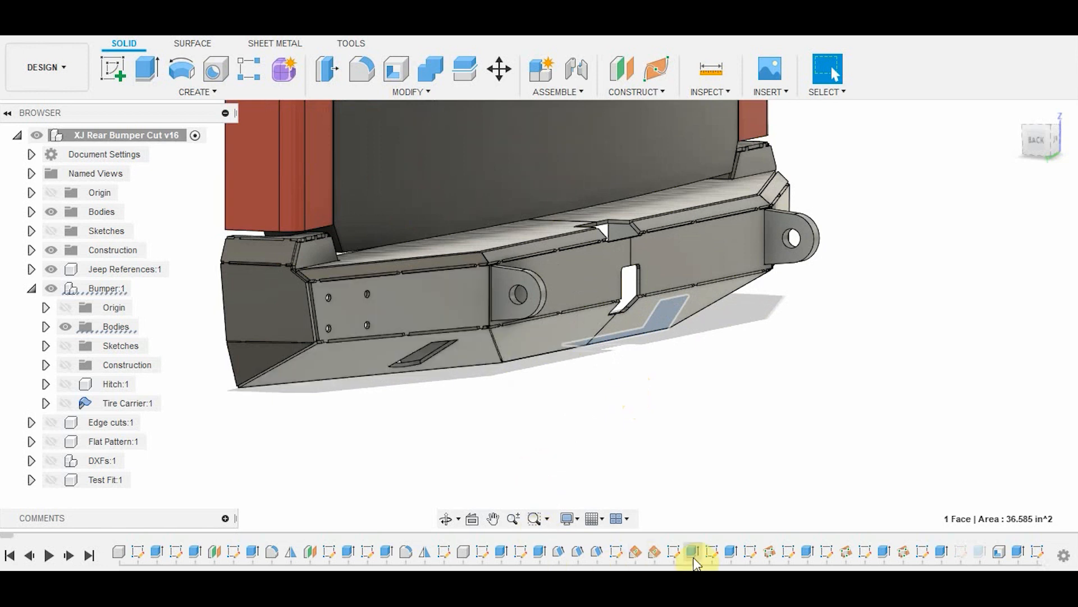
pyautogui.moveTo(991, 562)
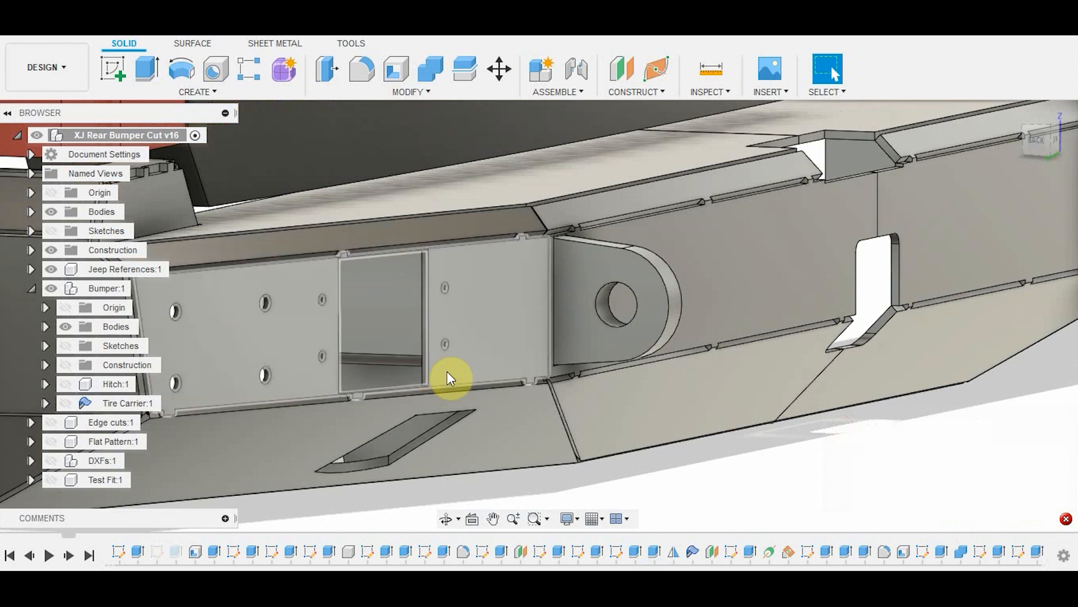
pyautogui.moveTo(451, 377); pyautogui.dragTo(508, 376)
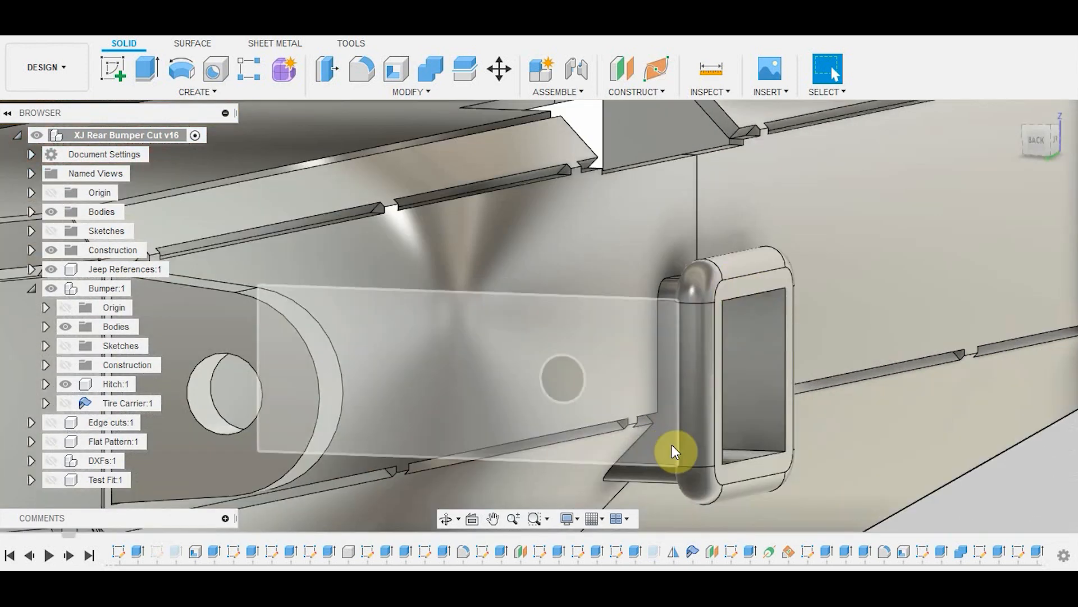
pyautogui.moveTo(674, 451); pyautogui.dragTo(768, 485)
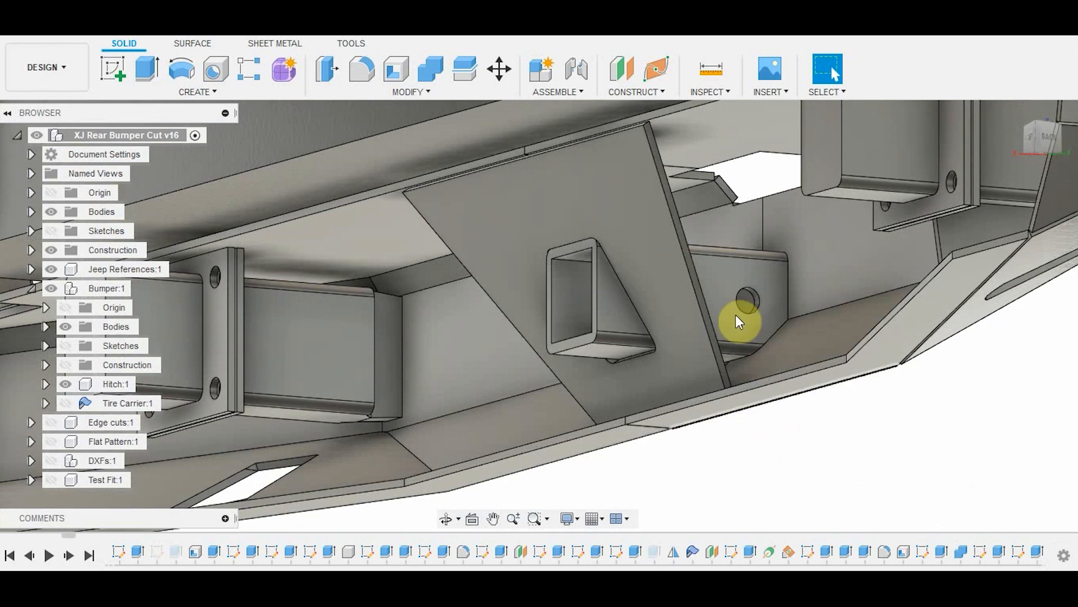
pyautogui.moveTo(772, 469)
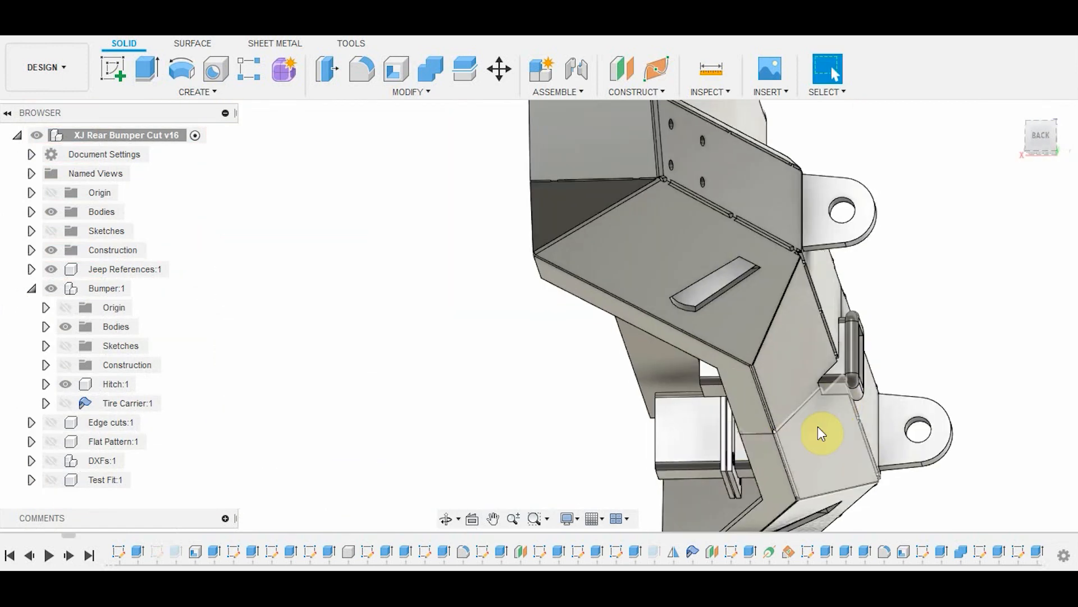
pyautogui.moveTo(852, 401)
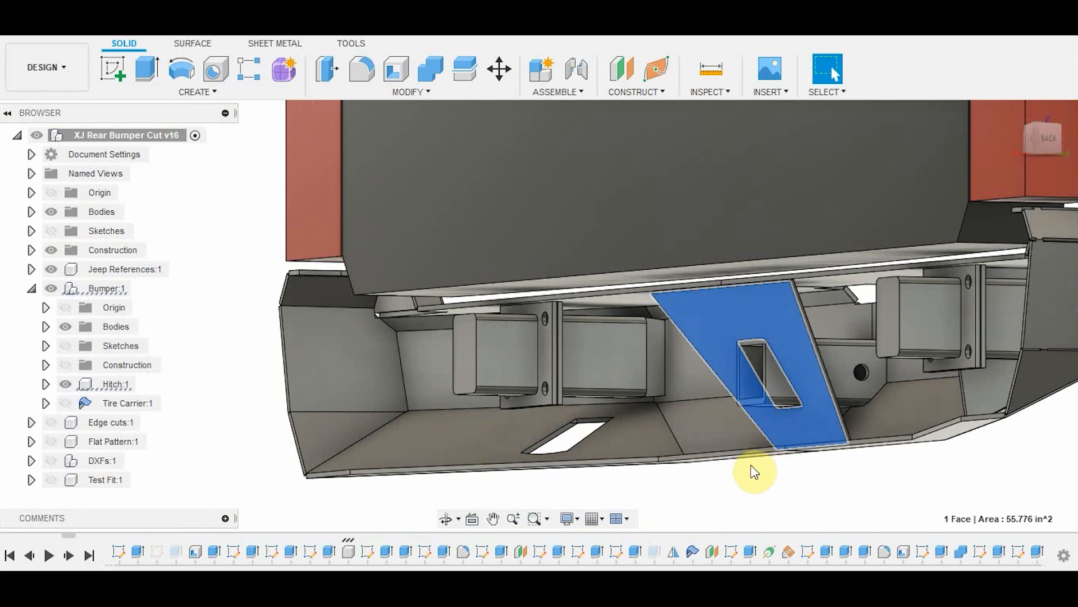
pyautogui.moveTo(753, 471); pyautogui.dragTo(812, 447)
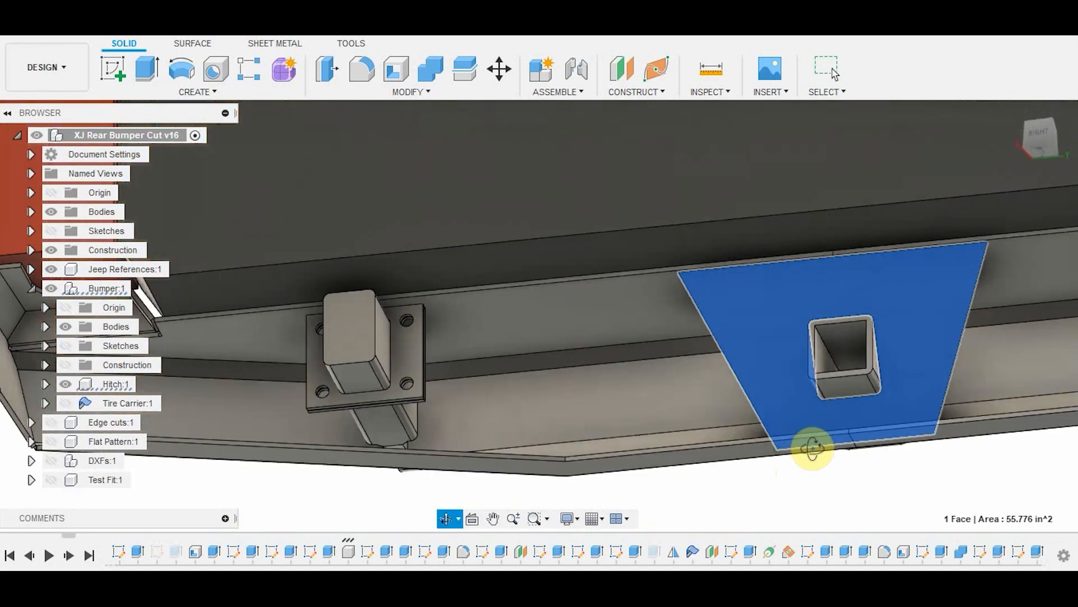
pyautogui.moveTo(812, 451); pyautogui.dragTo(725, 481)
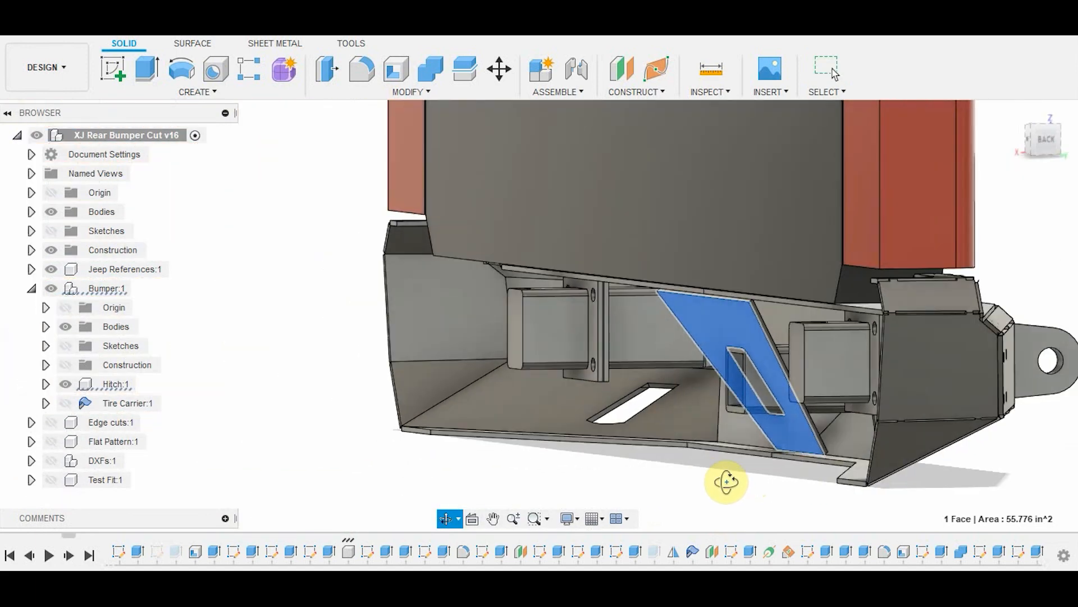
pyautogui.moveTo(725, 482); pyautogui.dragTo(883, 483)
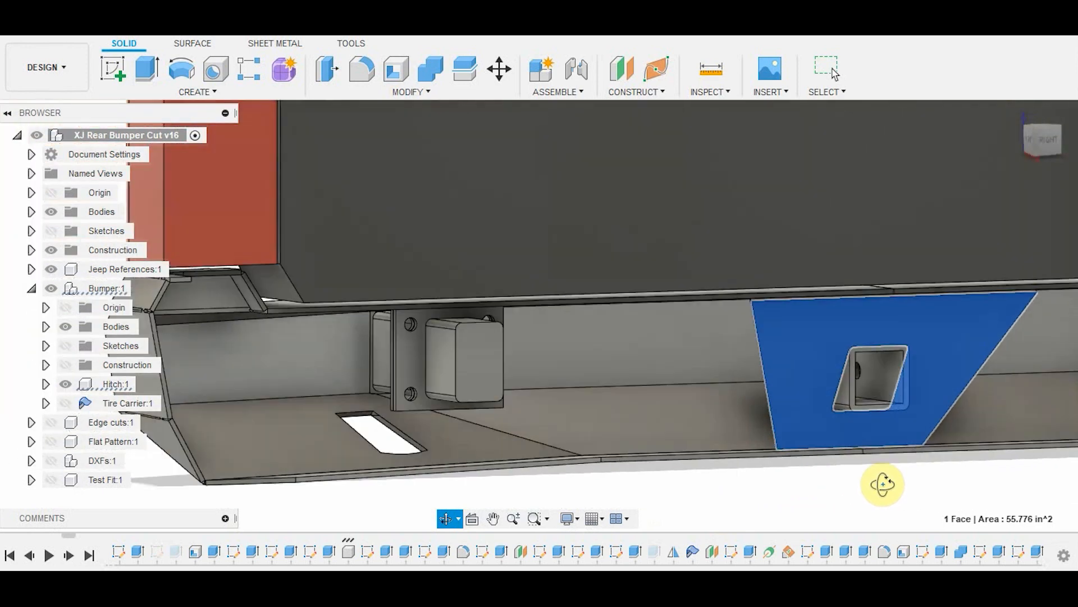
pyautogui.moveTo(883, 484); pyautogui.dragTo(712, 486)
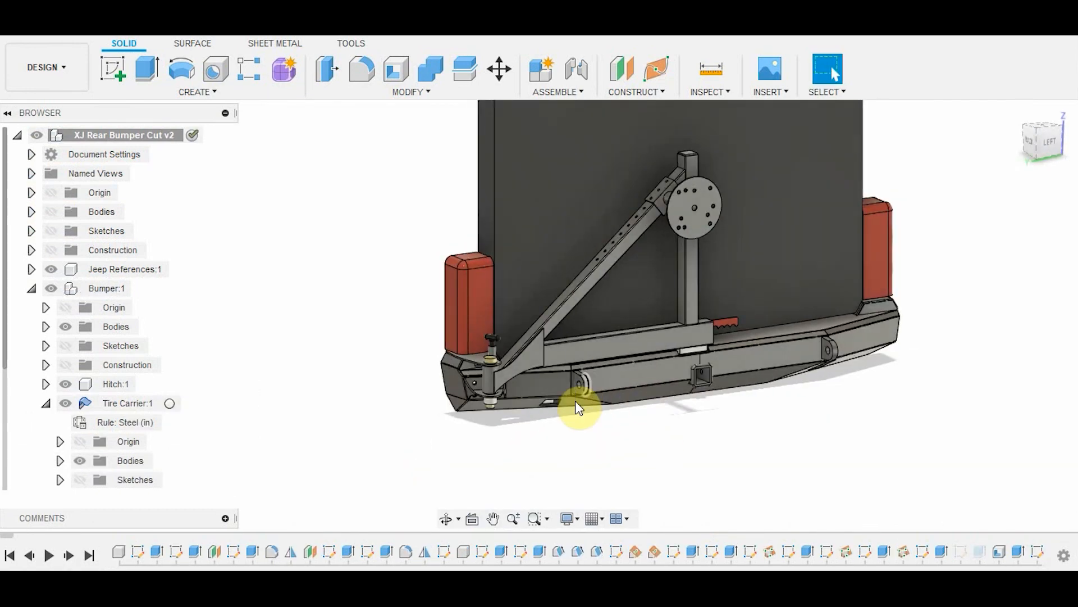
pyautogui.moveTo(524, 390)
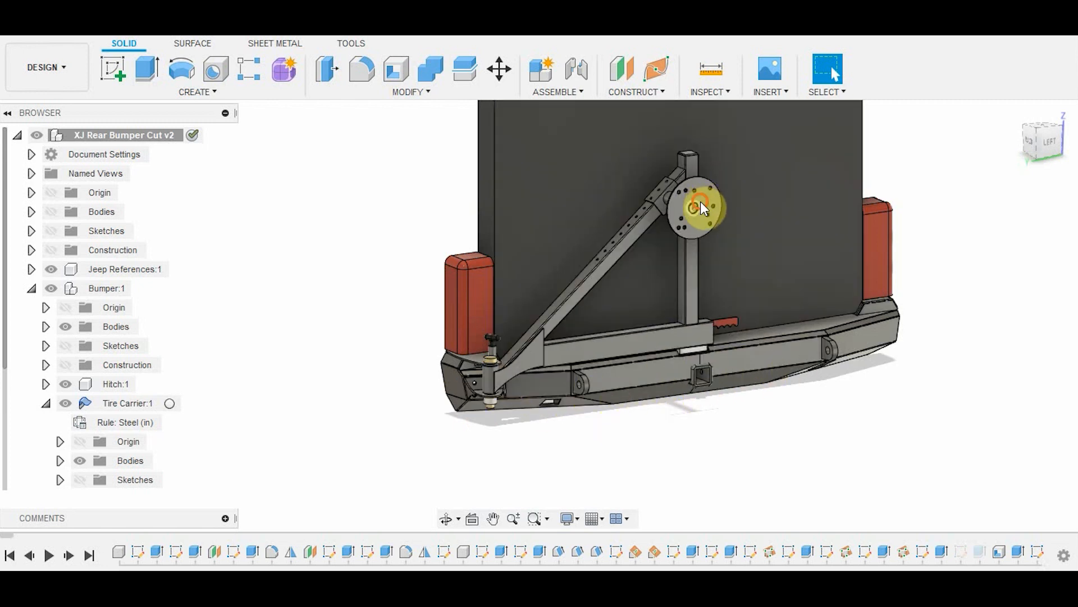
# Open XJ Rear Bumper Cut v2 and select the tire carrier's wheel mounting plate face
pyautogui.click(695, 454)
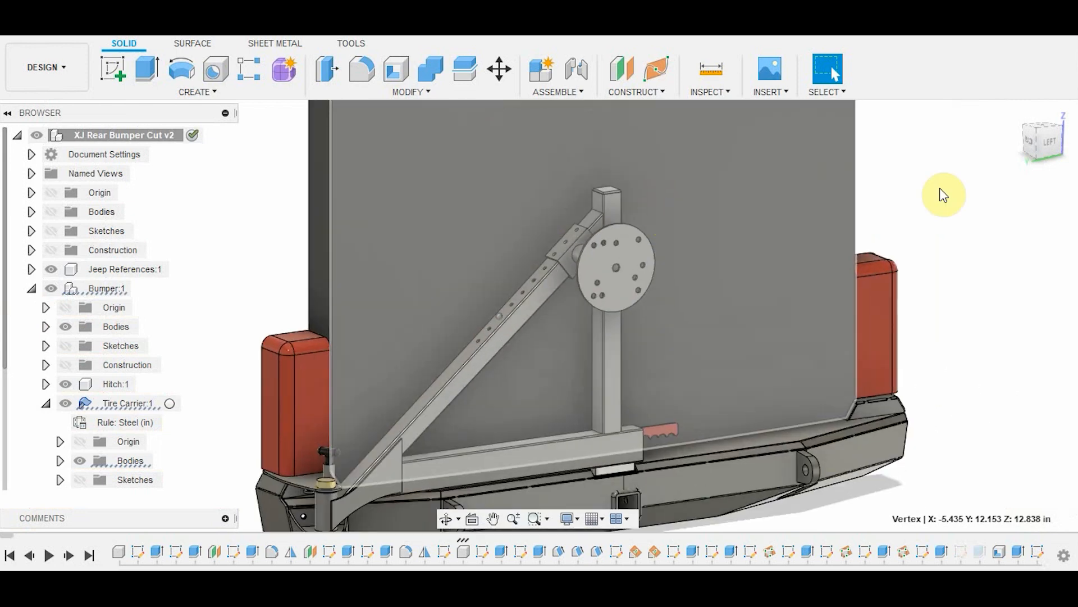
pyautogui.moveTo(520, 410)
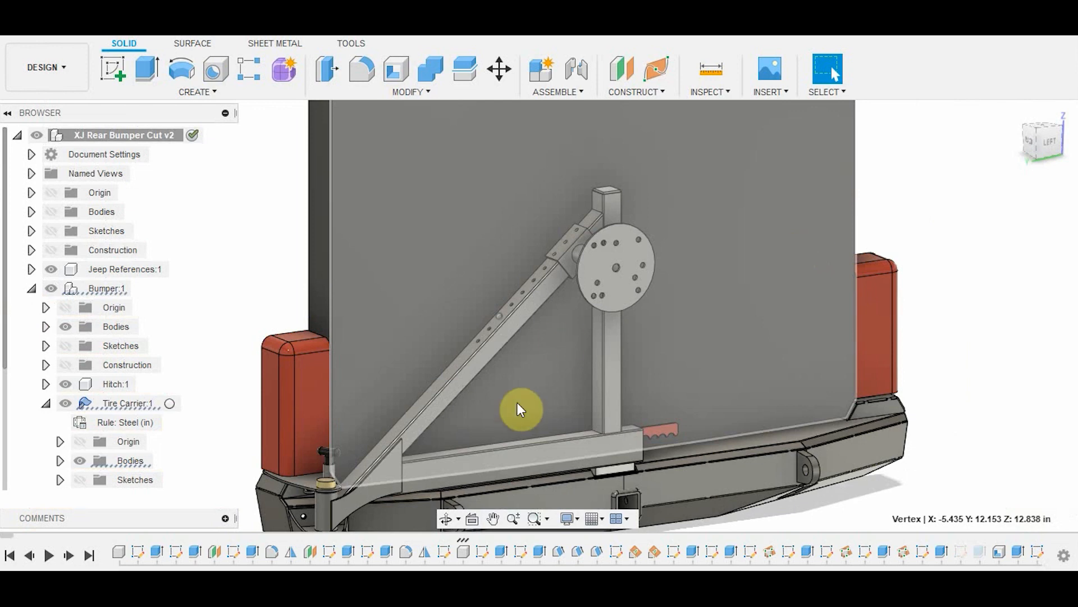
pyautogui.moveTo(520, 410); pyautogui.dragTo(617, 316)
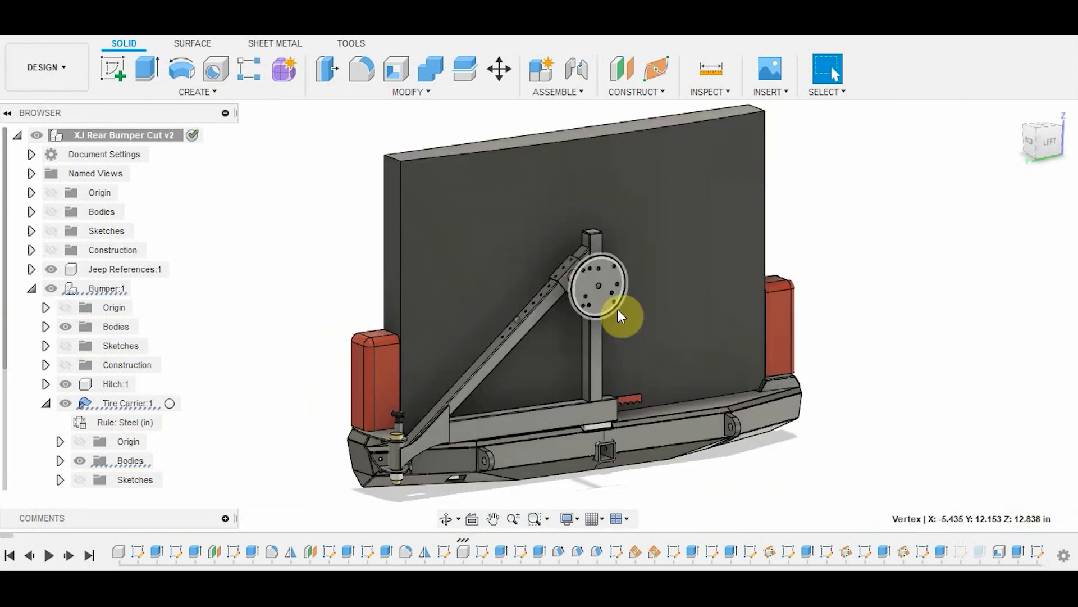
pyautogui.click(599, 293)
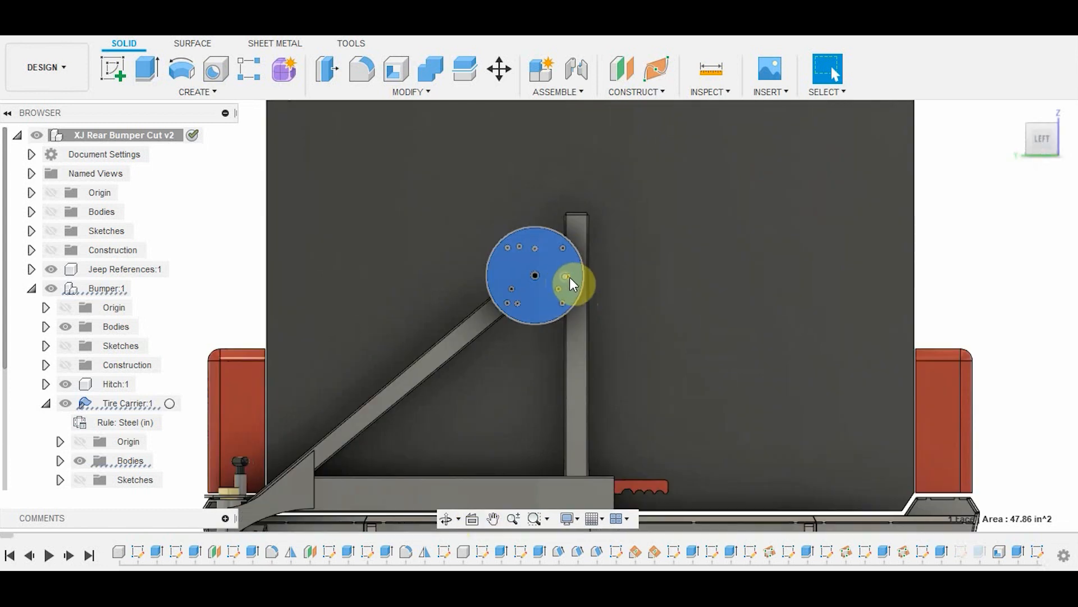
pyautogui.moveTo(564, 261)
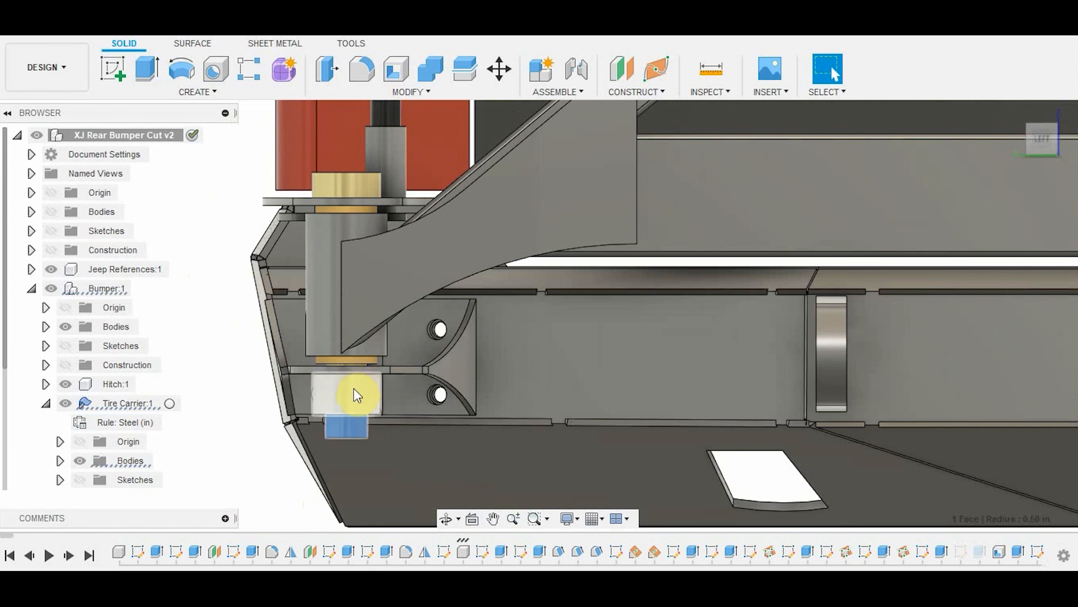
pyautogui.moveTo(340, 447)
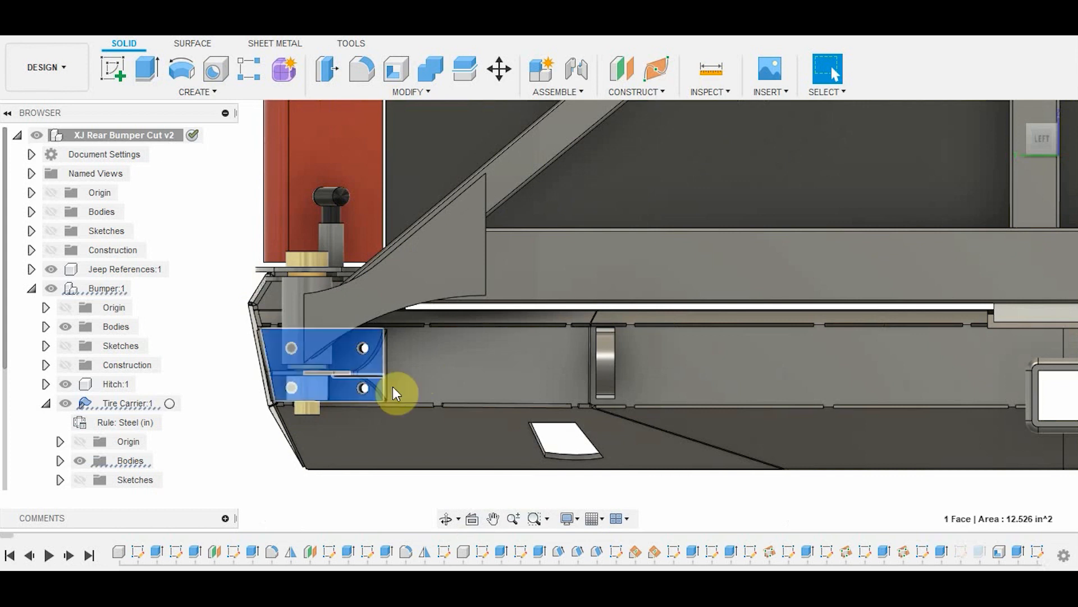
pyautogui.moveTo(342, 384)
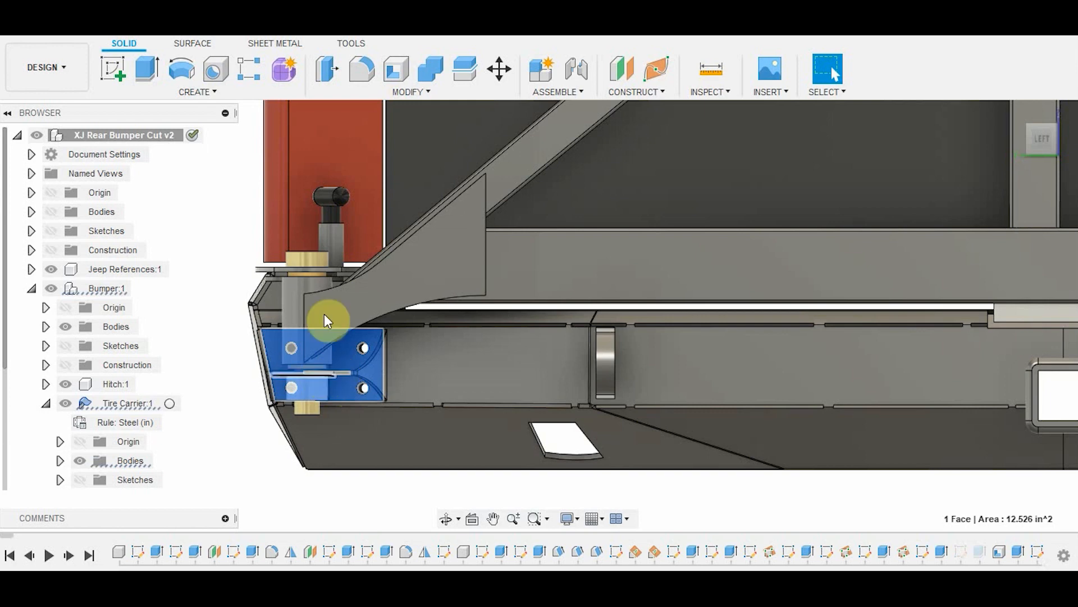
pyautogui.moveTo(342, 298)
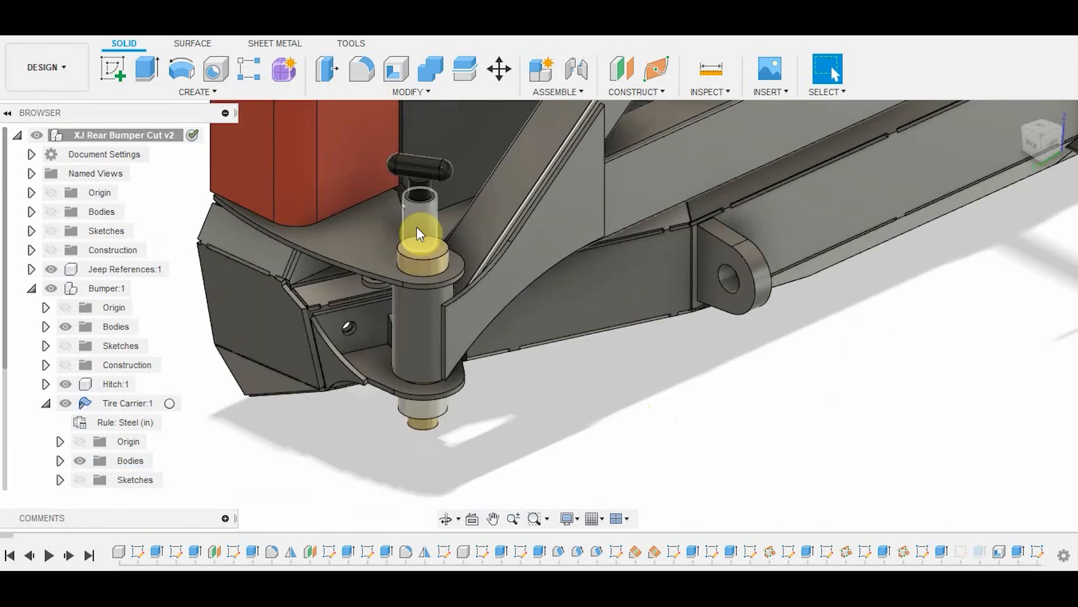
pyautogui.click(415, 223)
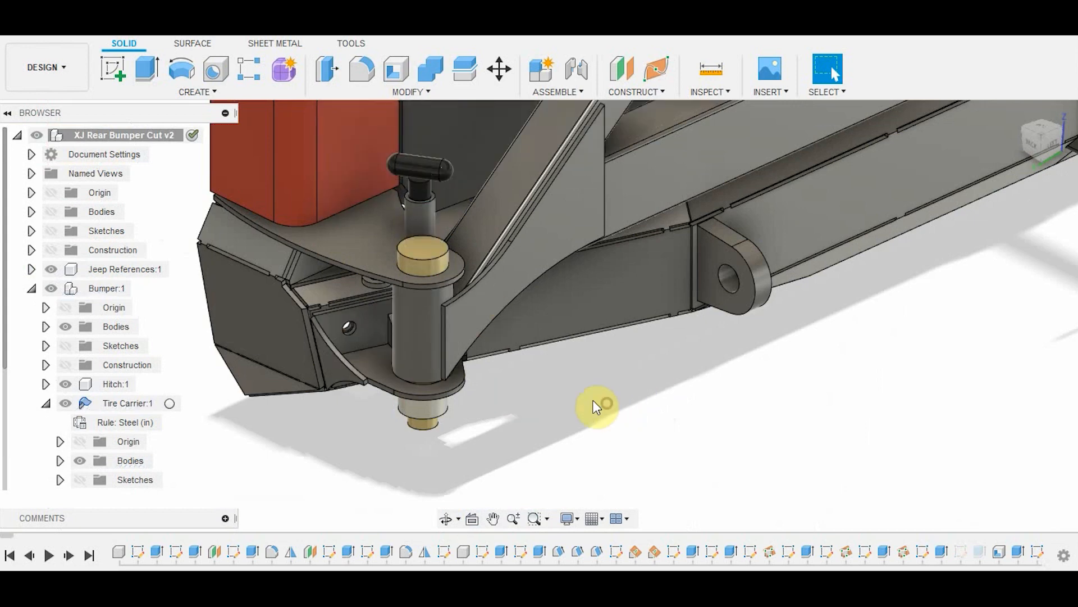
pyautogui.moveTo(597, 406); pyautogui.dragTo(527, 383)
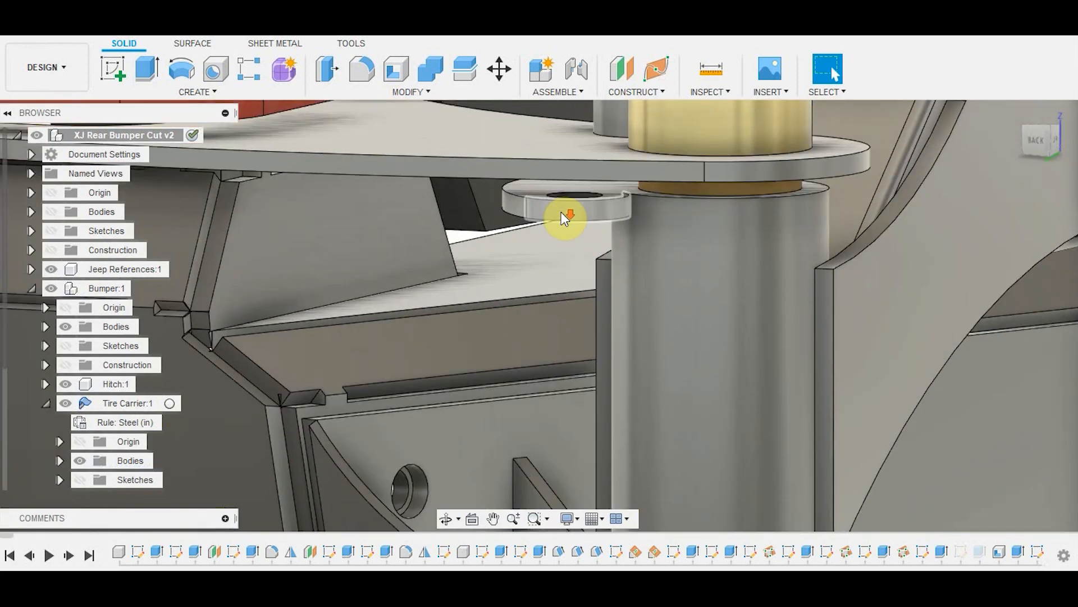
pyautogui.click(571, 197)
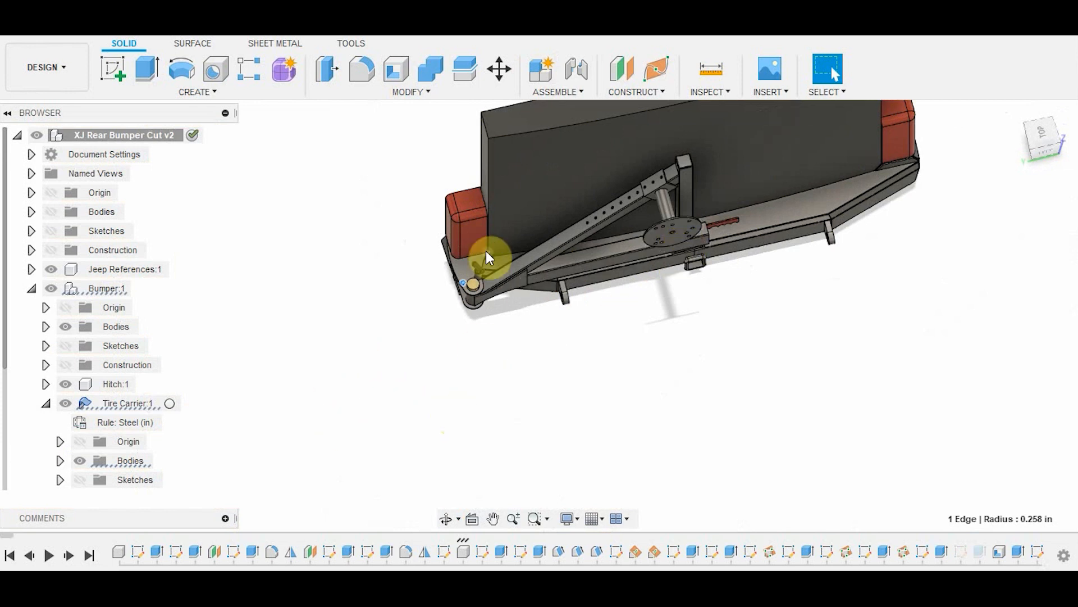
pyautogui.moveTo(471, 288)
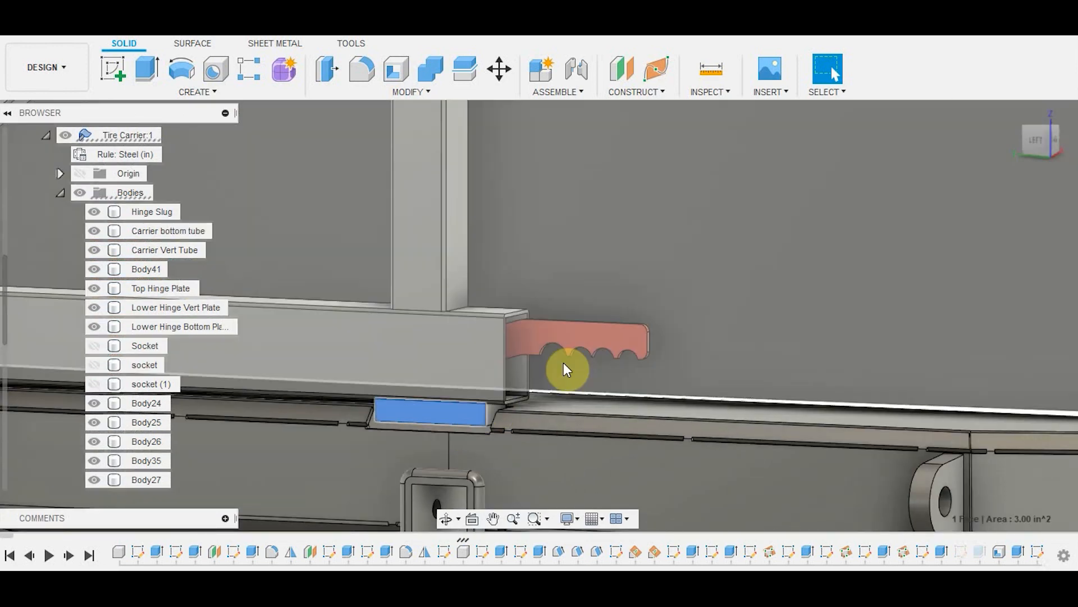
# Orbit the view to inspect the tire carrier latch from the front
pyautogui.moveTo(564, 368); pyautogui.dragTo(550, 426)
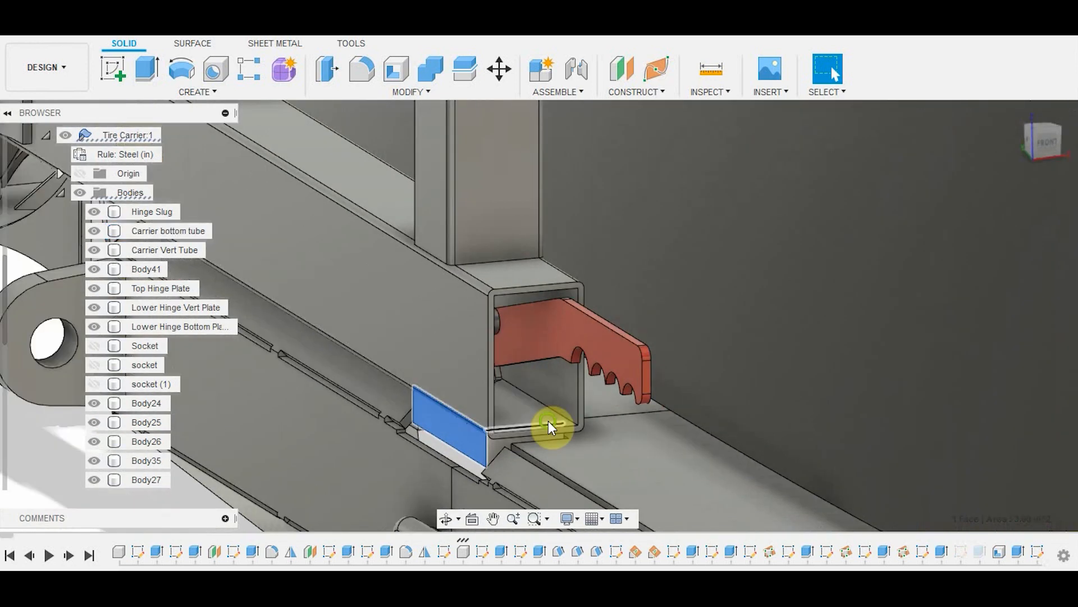